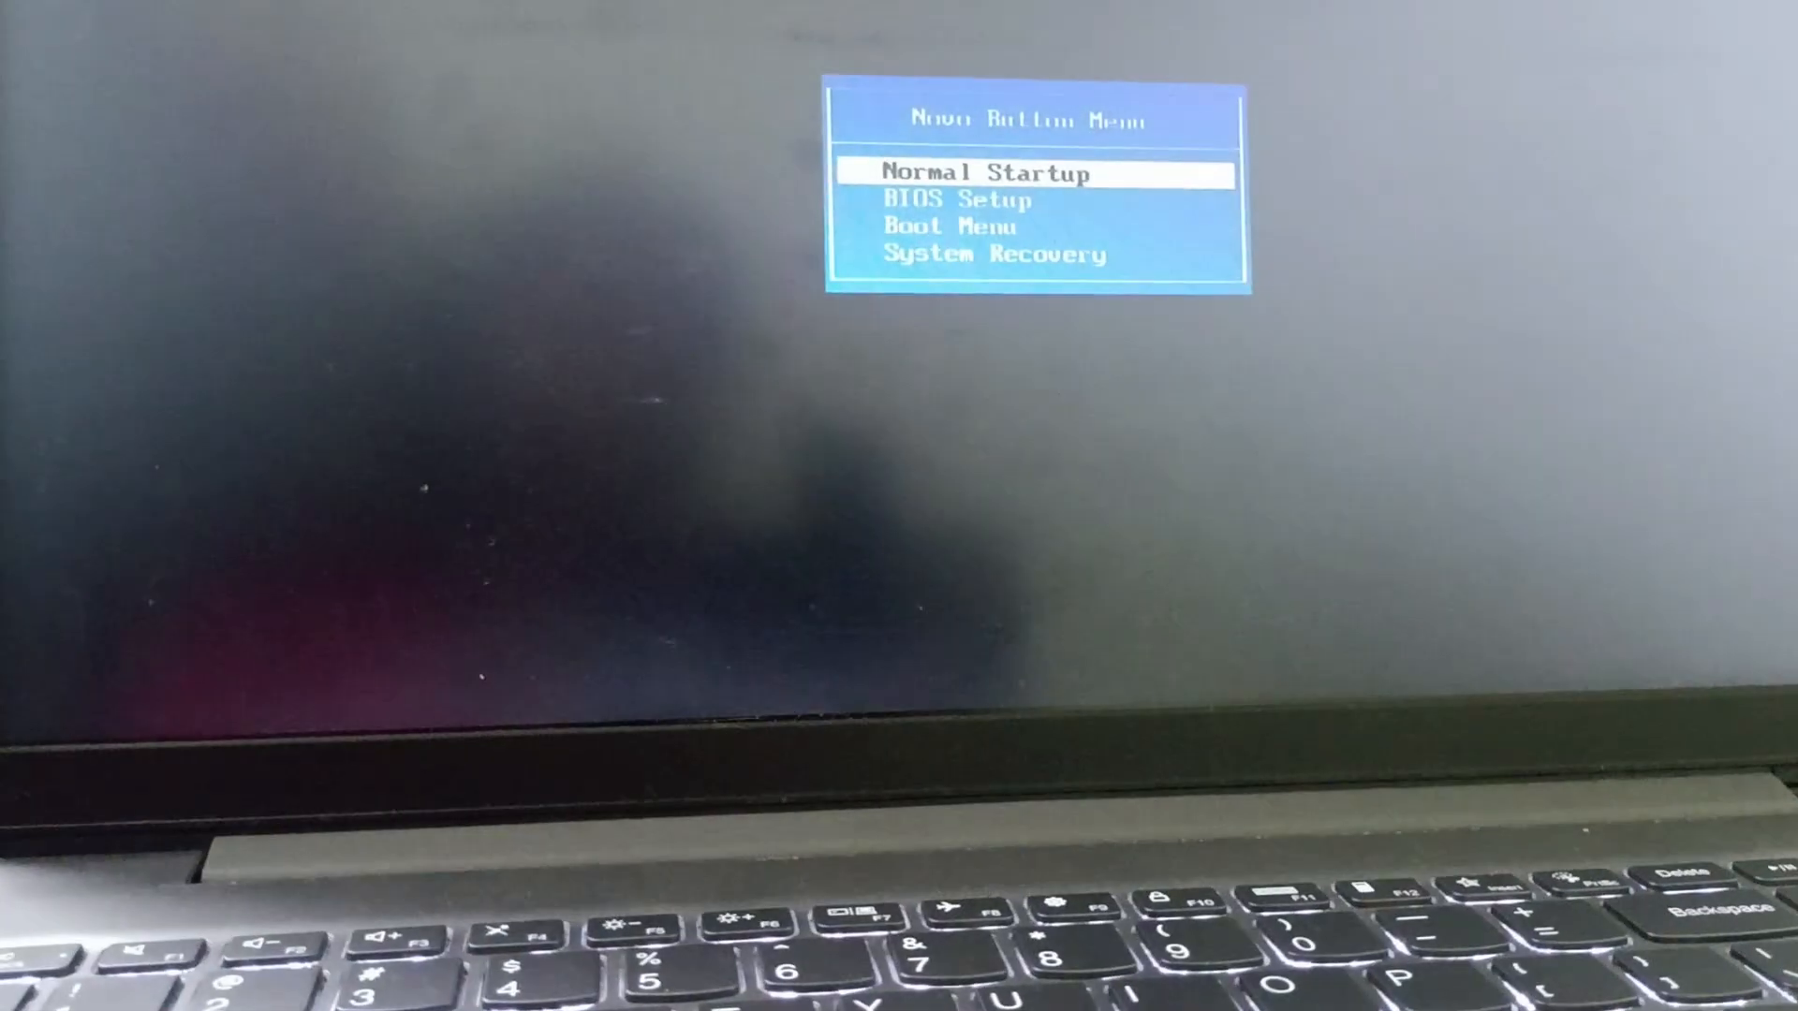
Choose System Recovery in the Novo Button Menu to boot into recovery.
key("down")
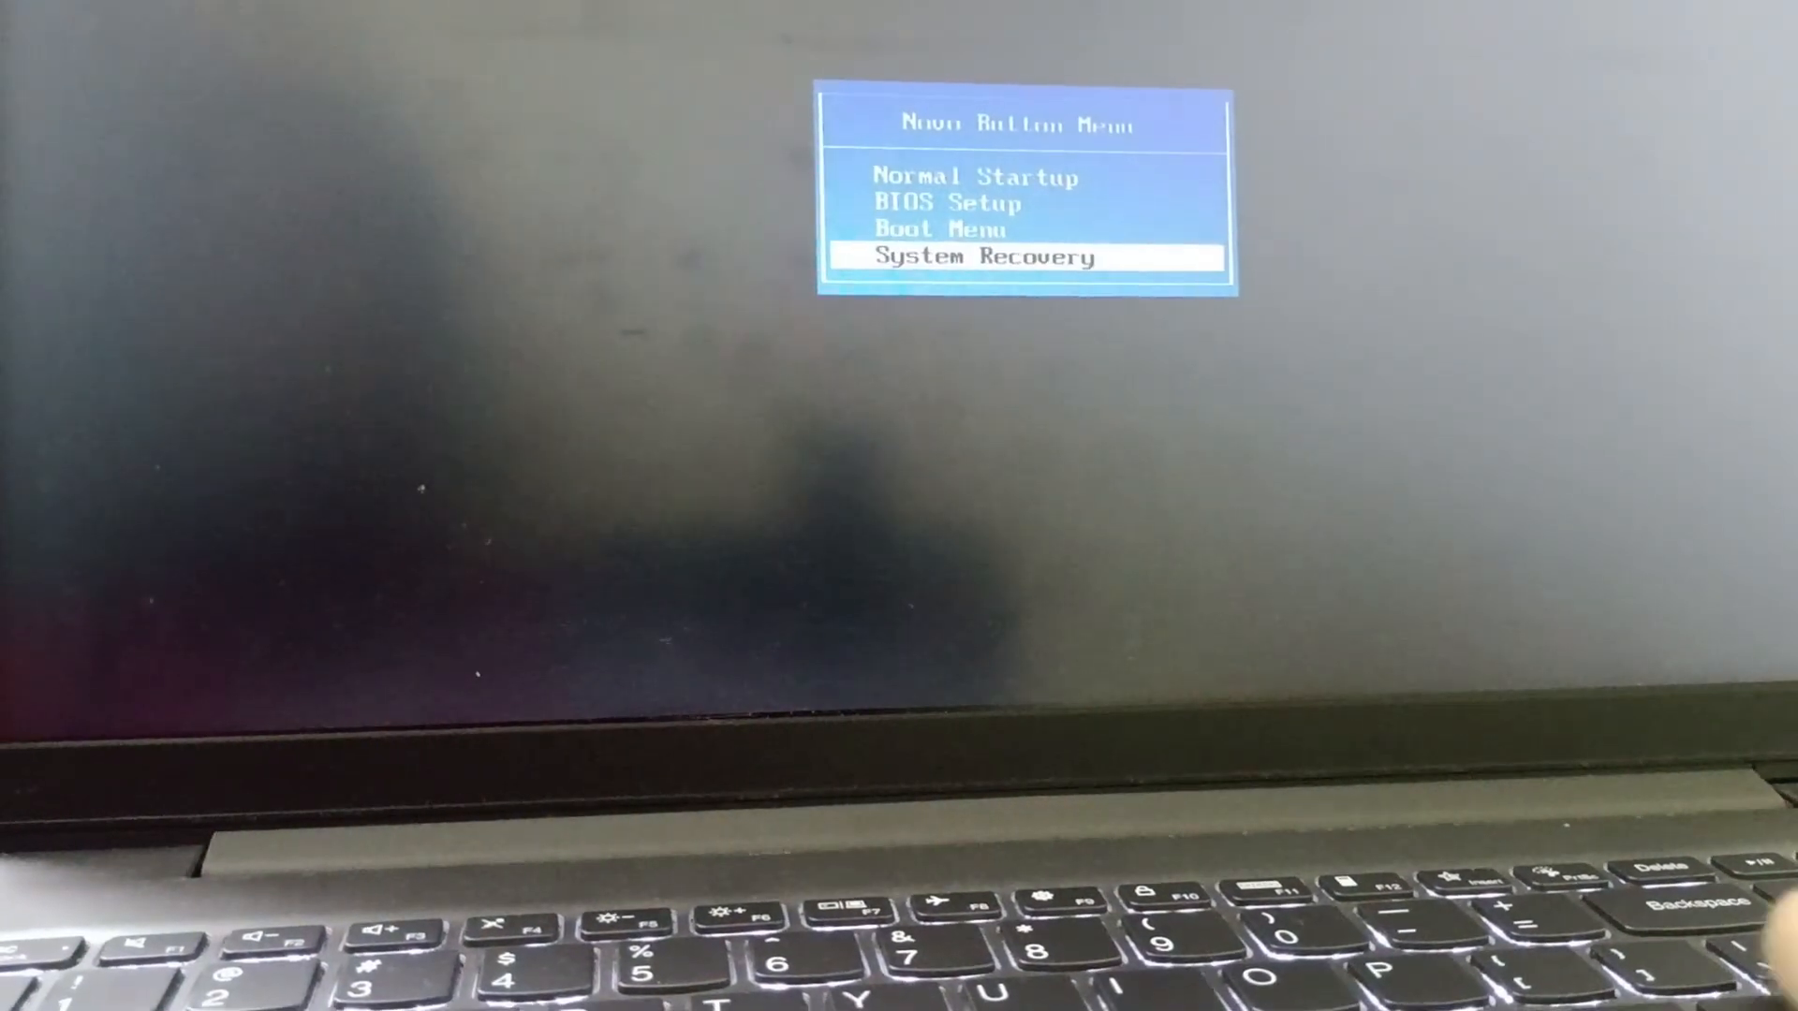
key("enter")
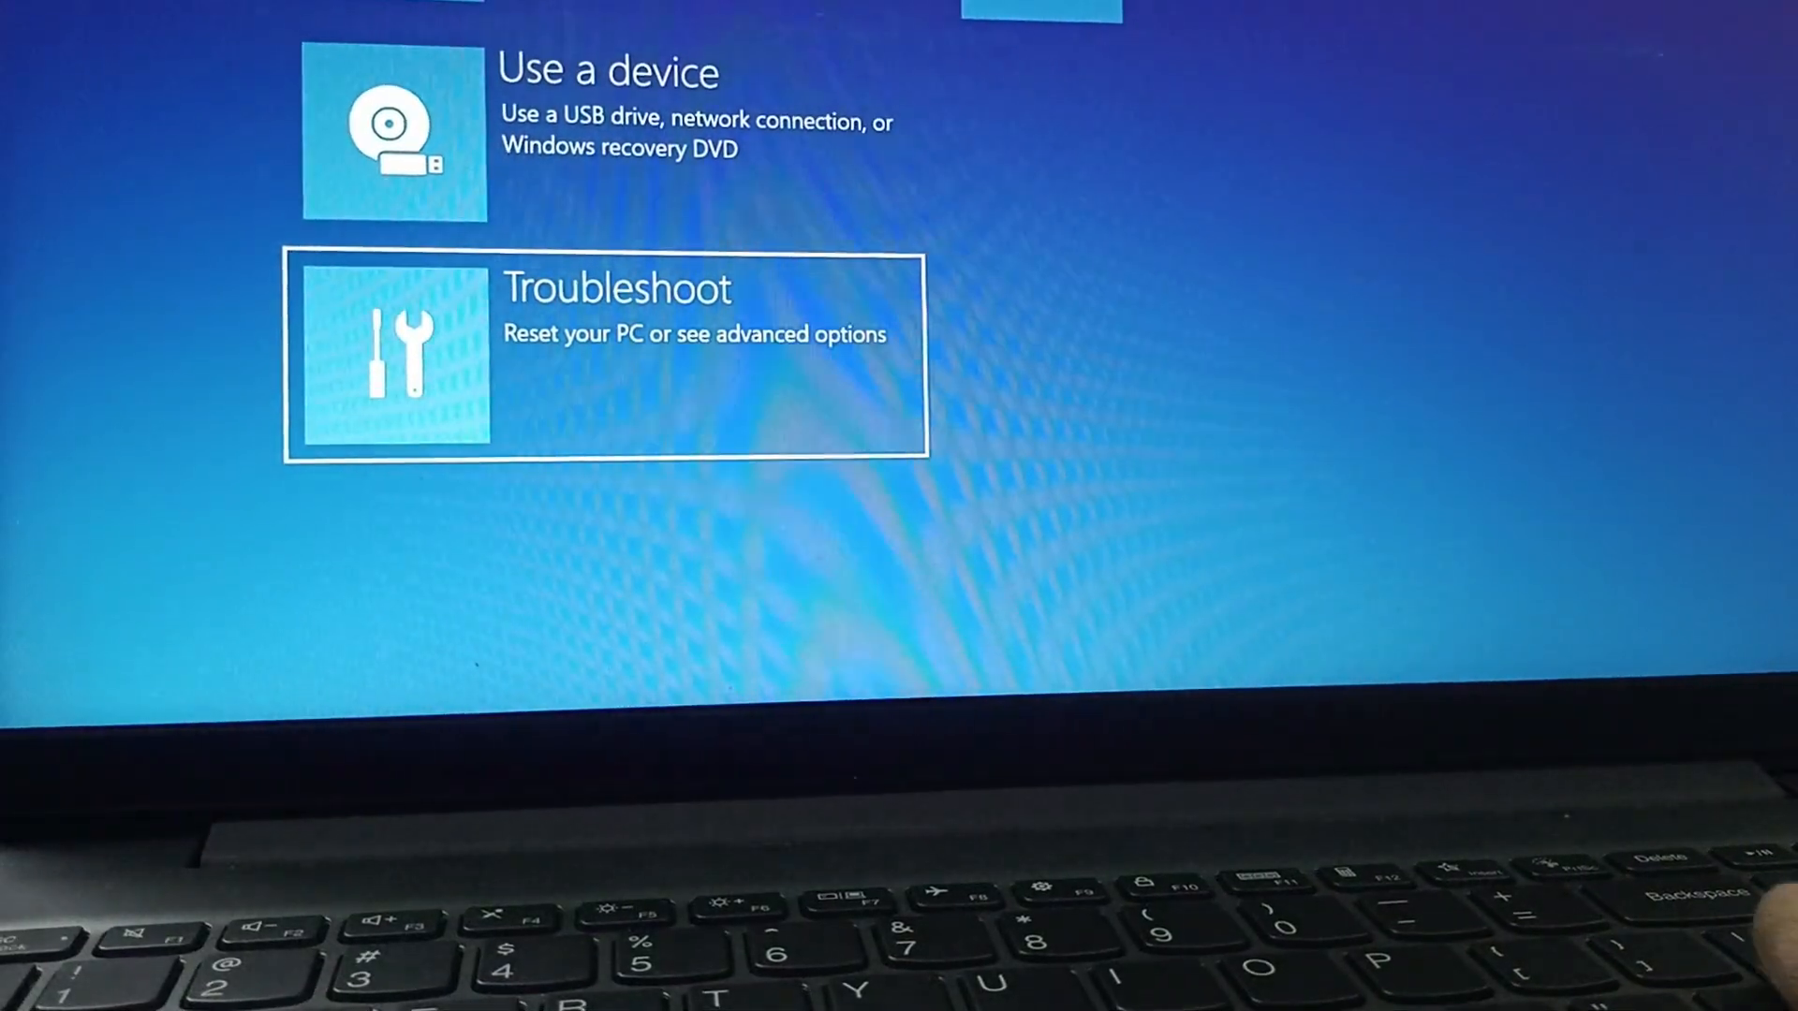
Go through Troubleshoot and Advanced options to the recovery Command Prompt at X:\Windows\System32.
left_click(602, 356)
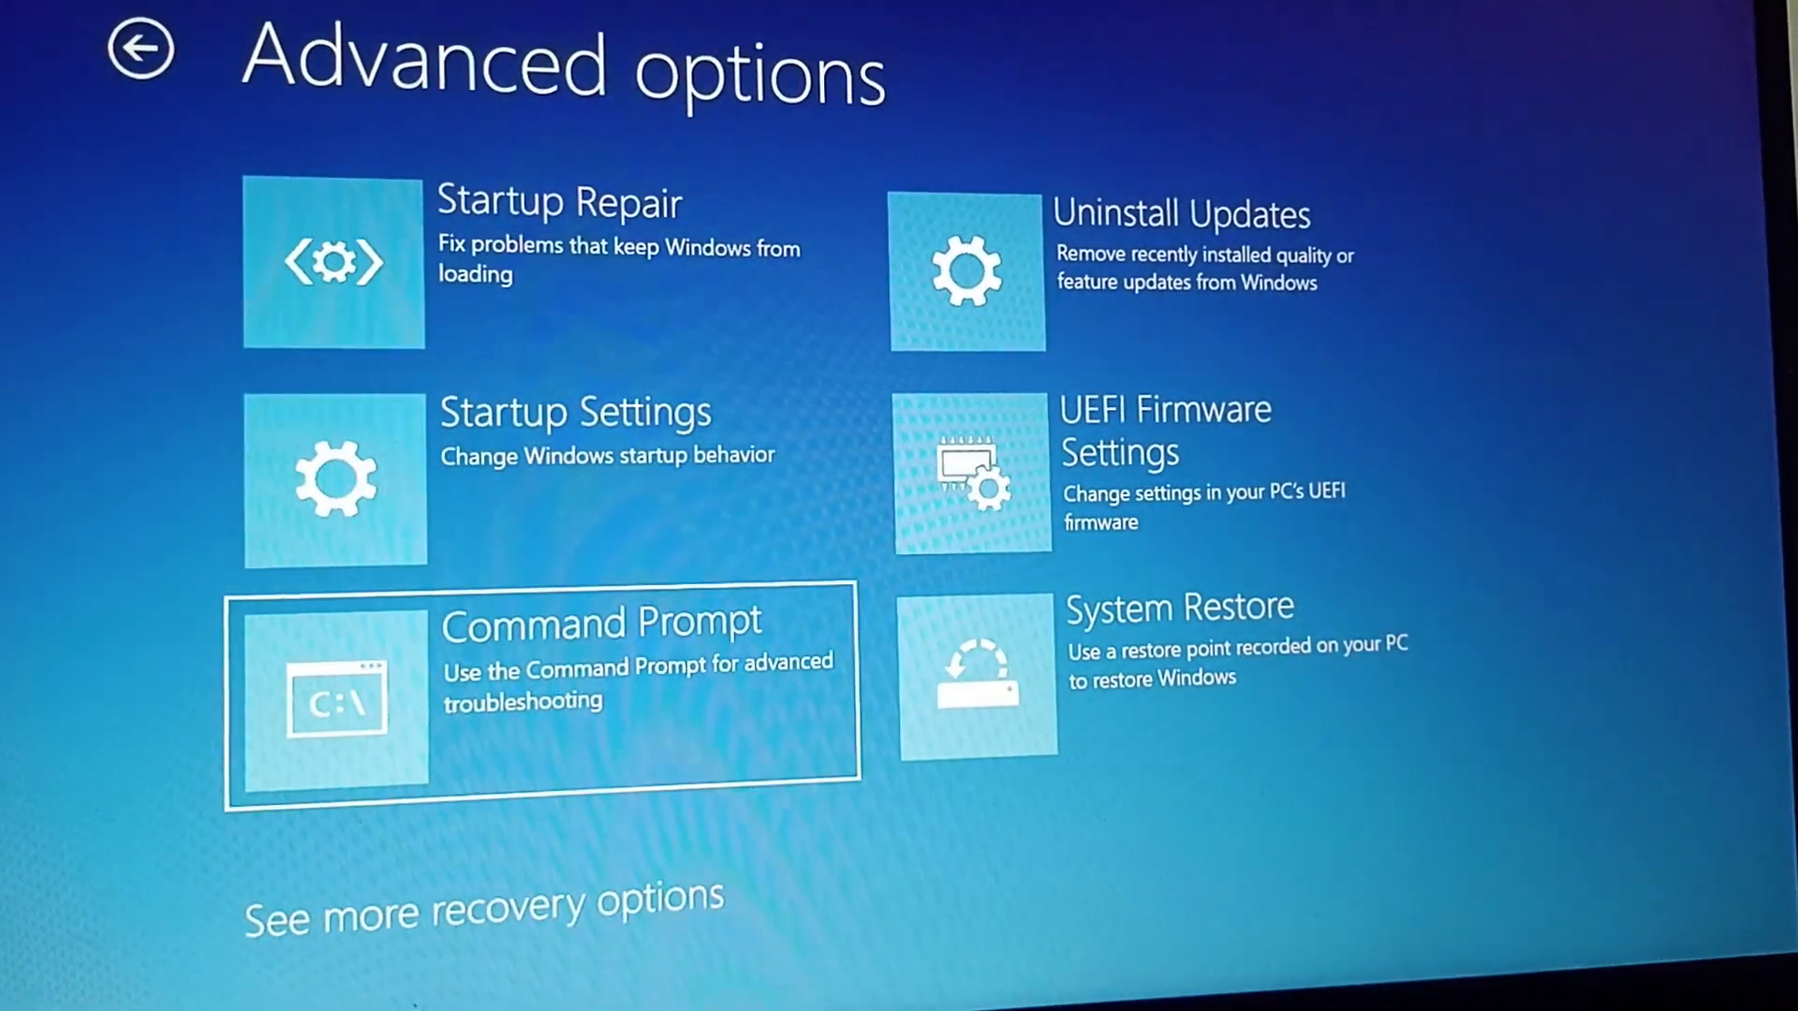
left_click(539, 683)
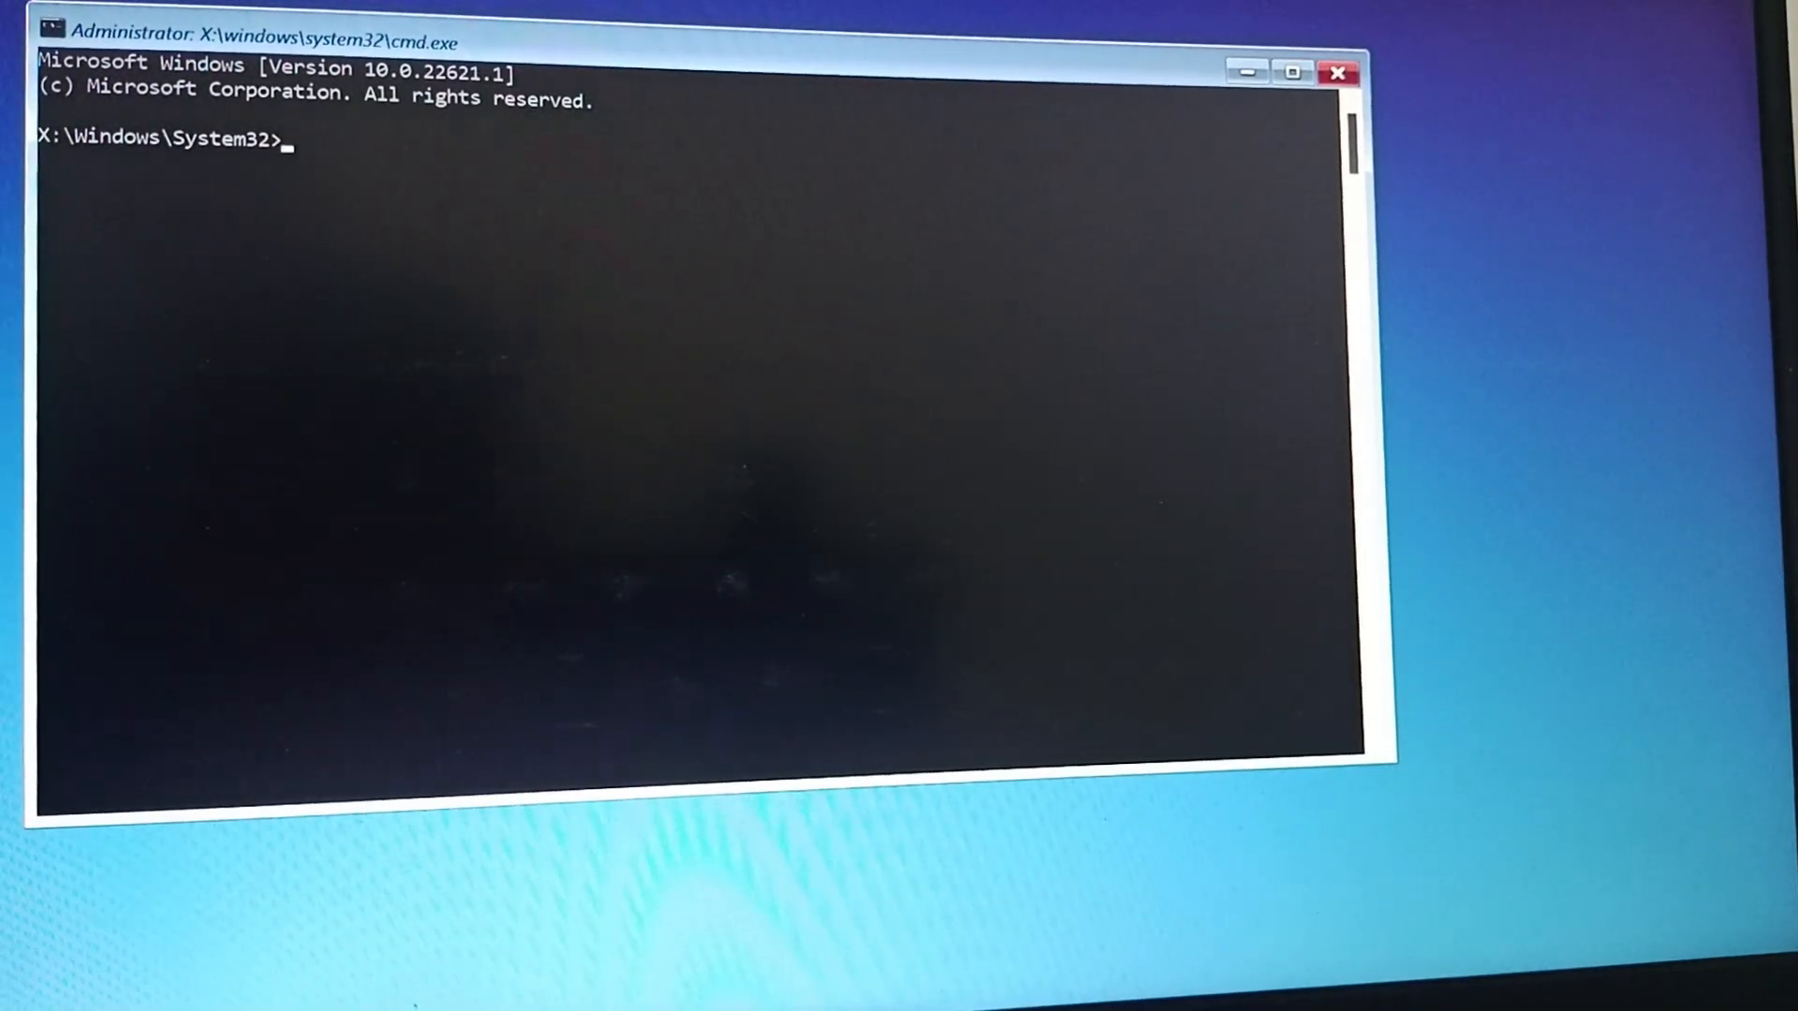
Run bcdedit /set {default} recoveryenabled No to disable automatic recovery for the default boot entry.
type("bcd")
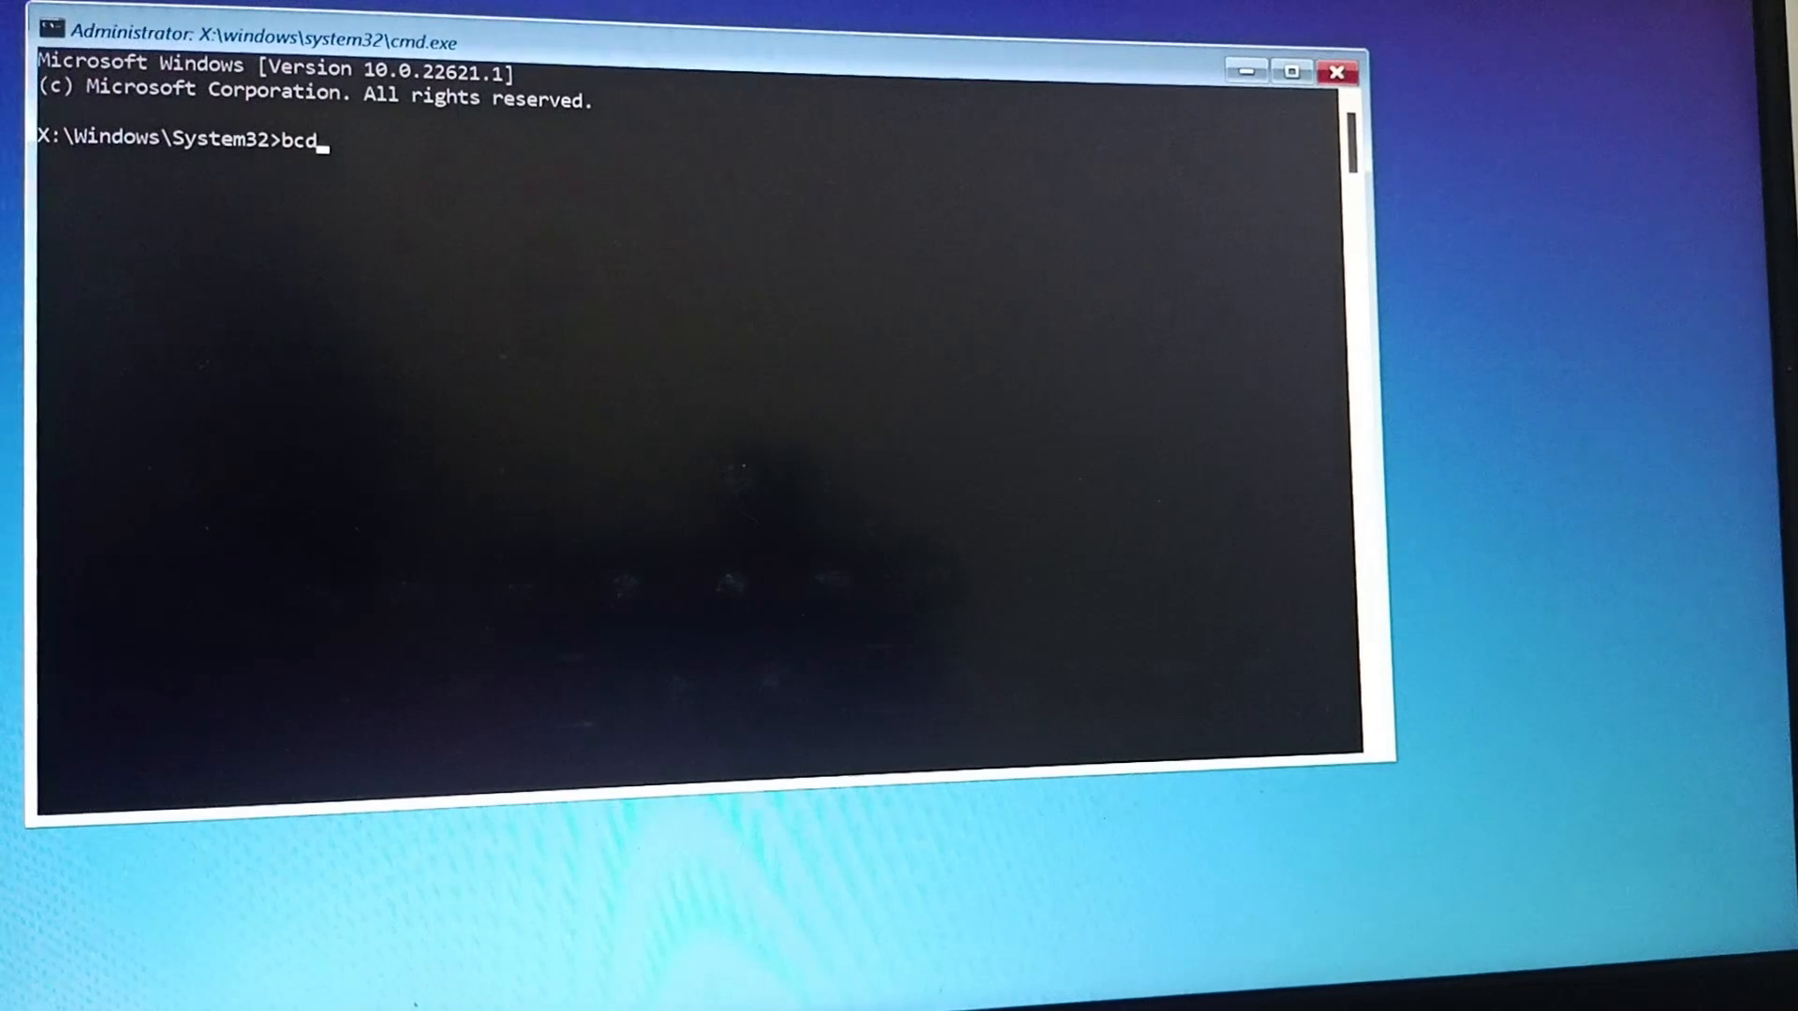
type("e")
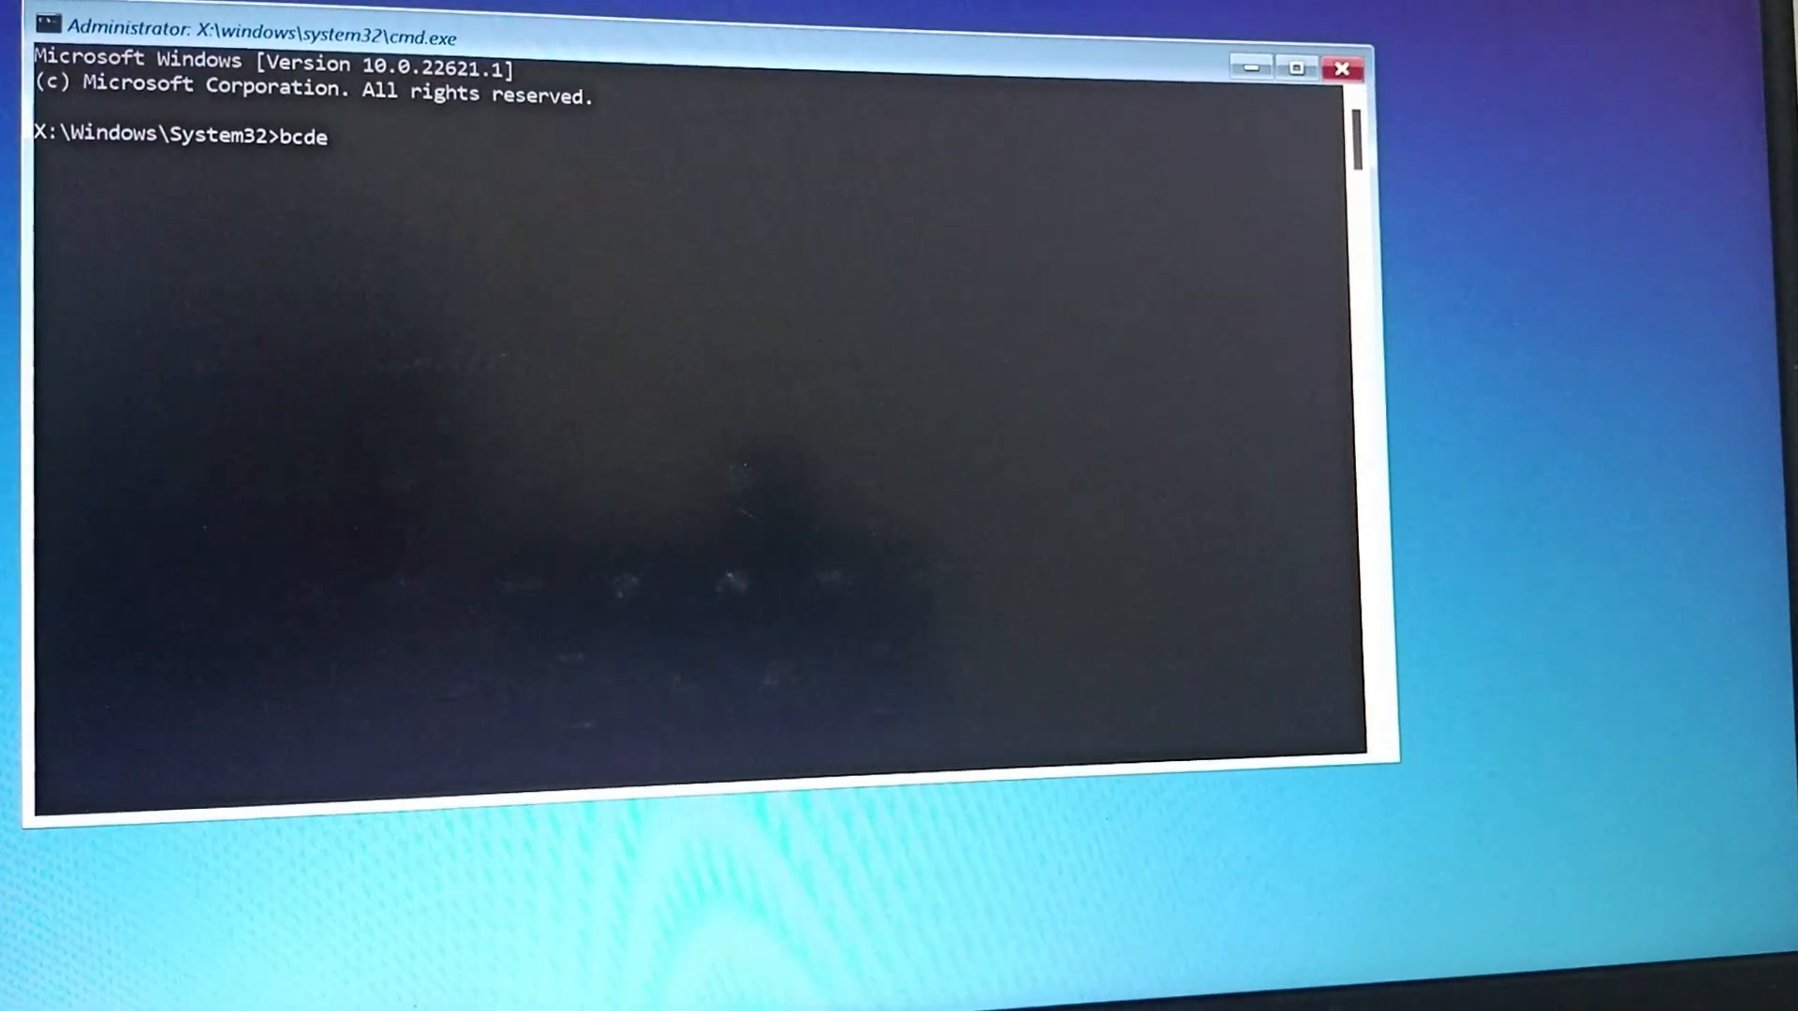
type("dit")
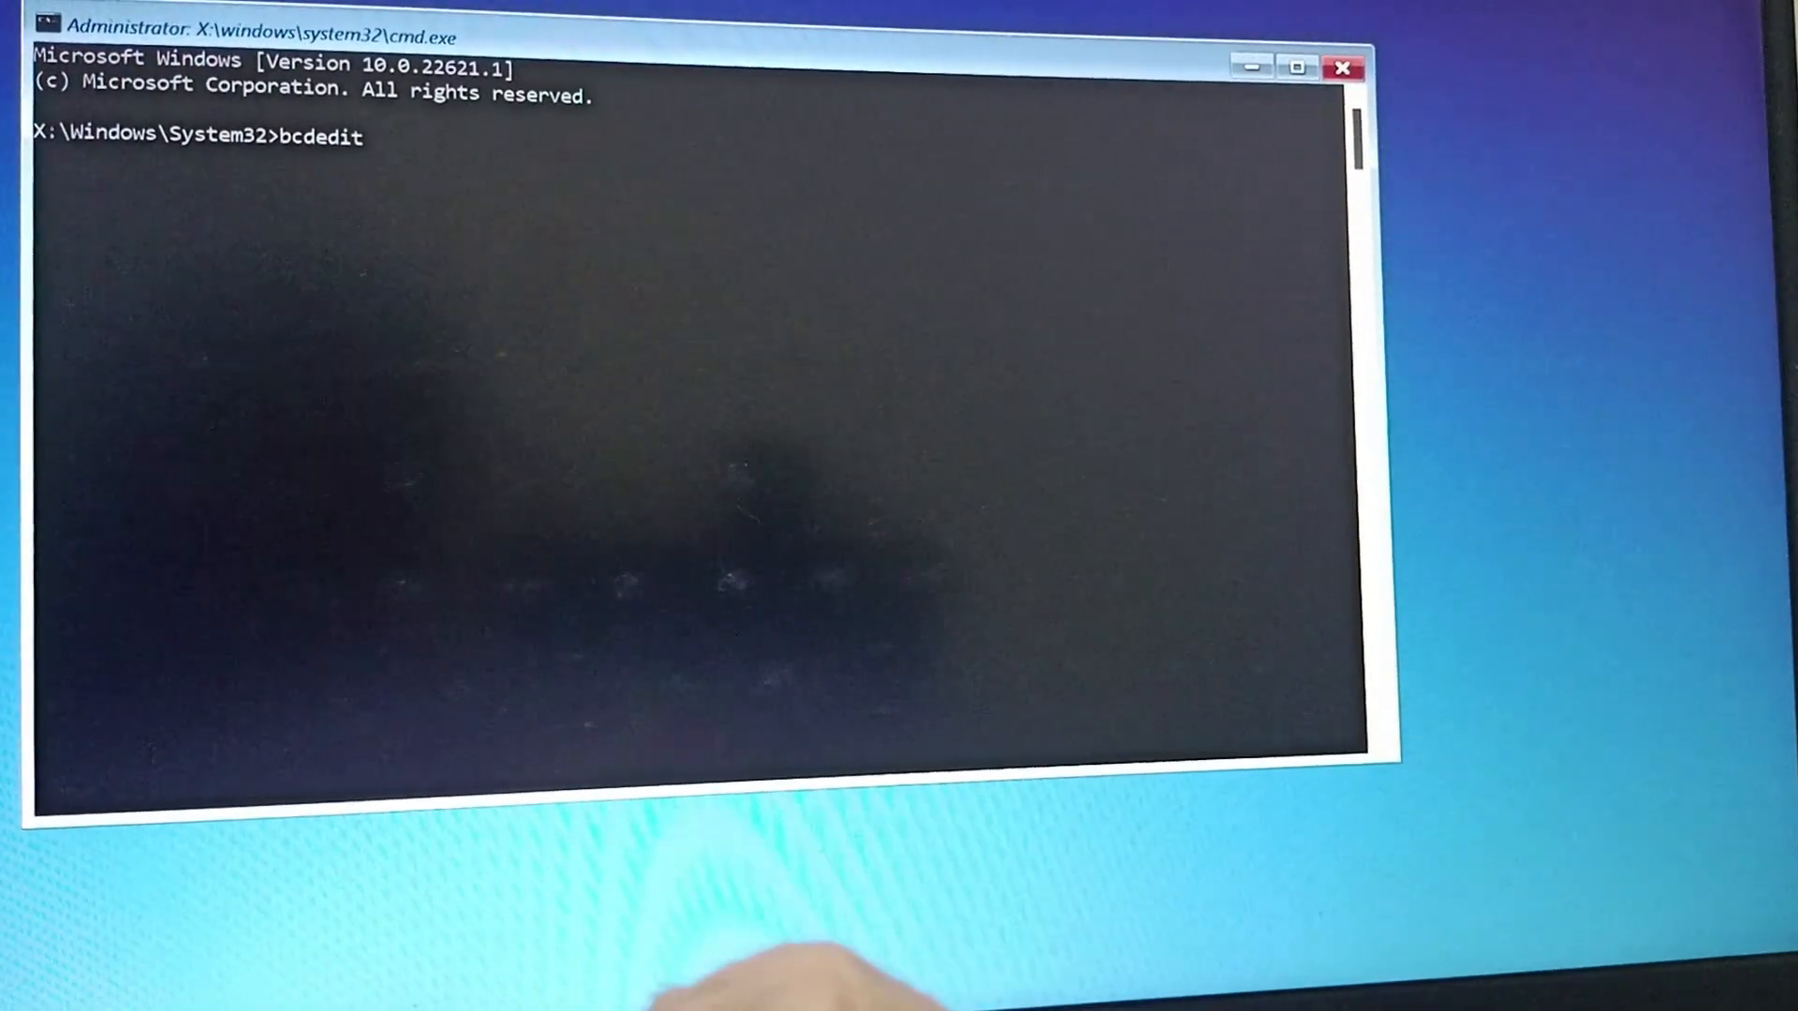
type("/set")
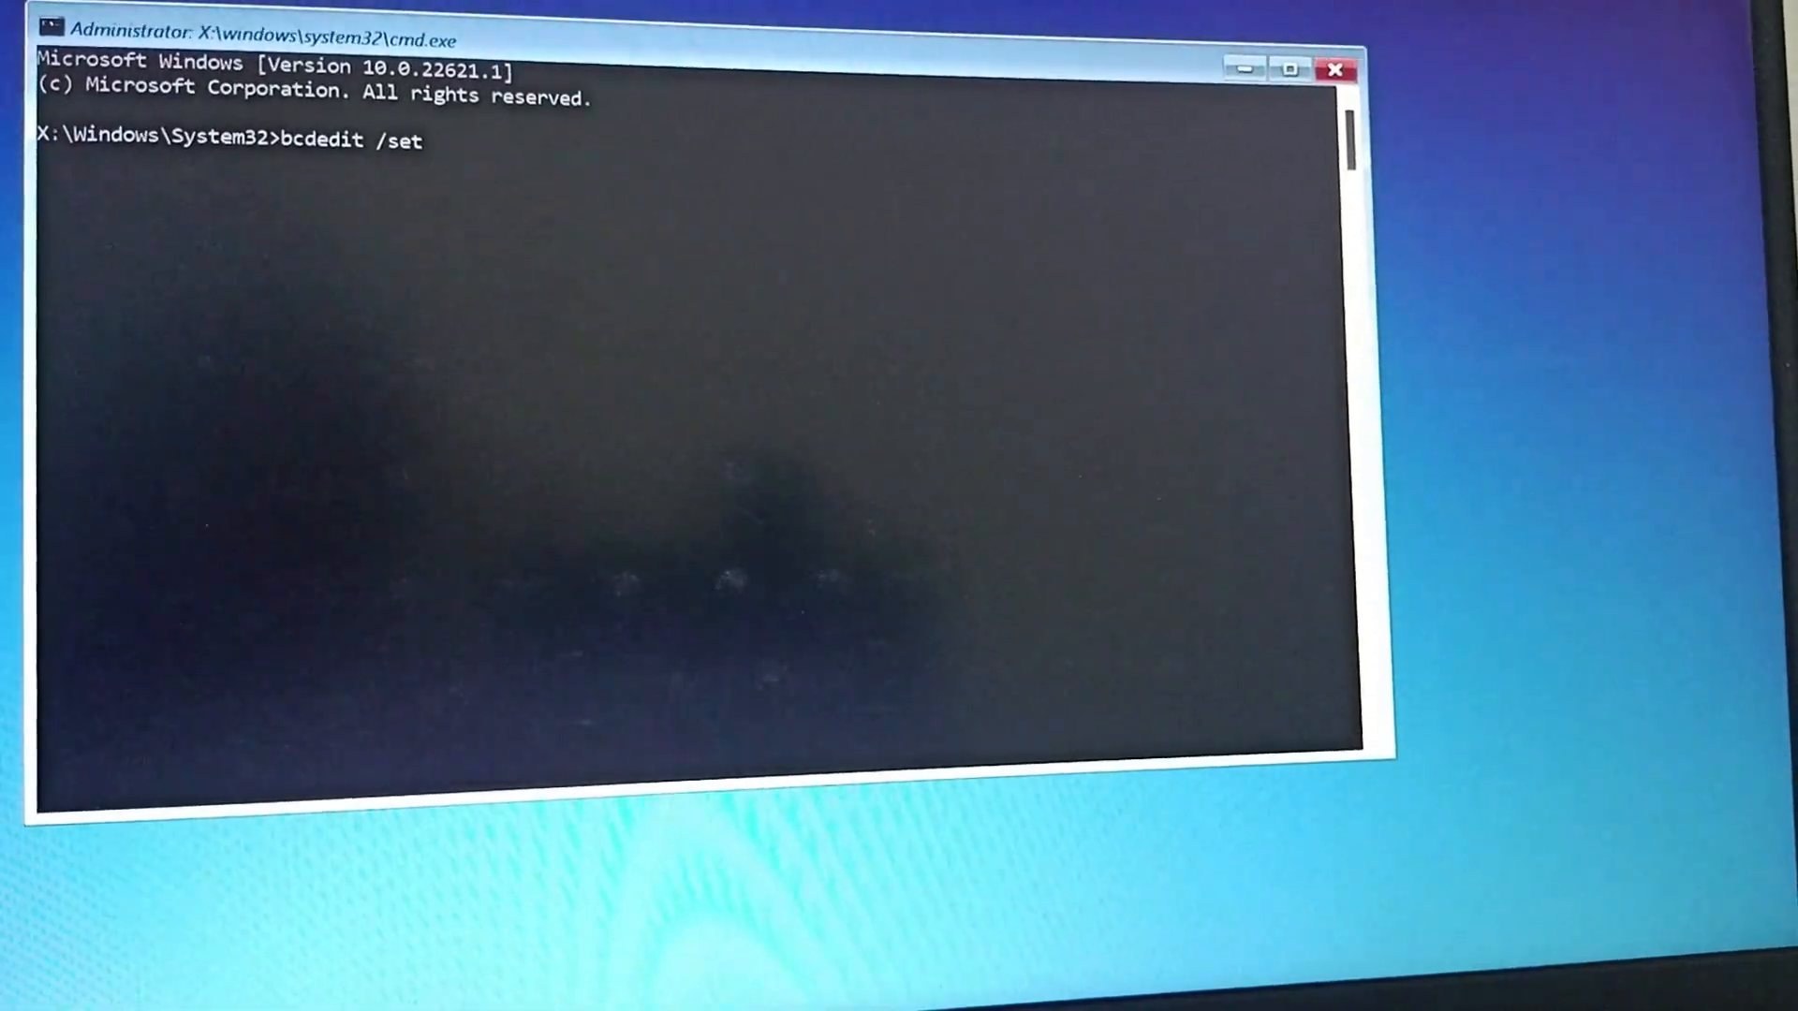
type("{")
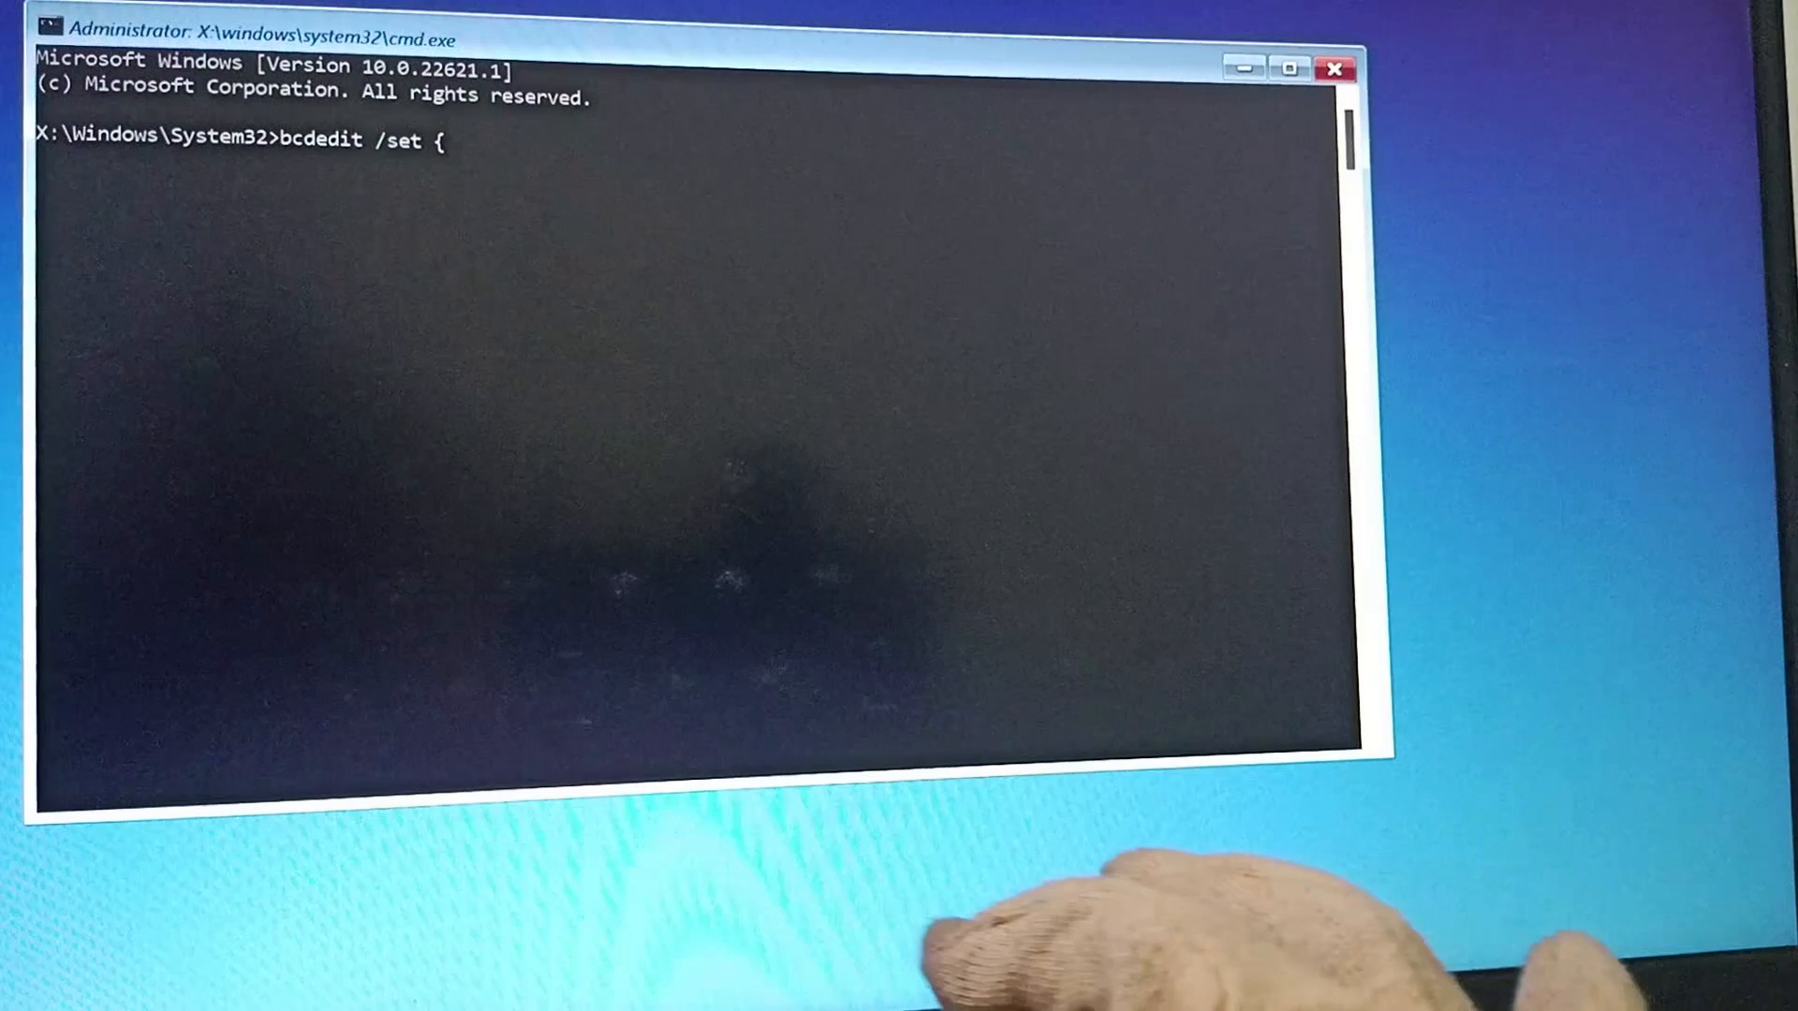
type("default} r")
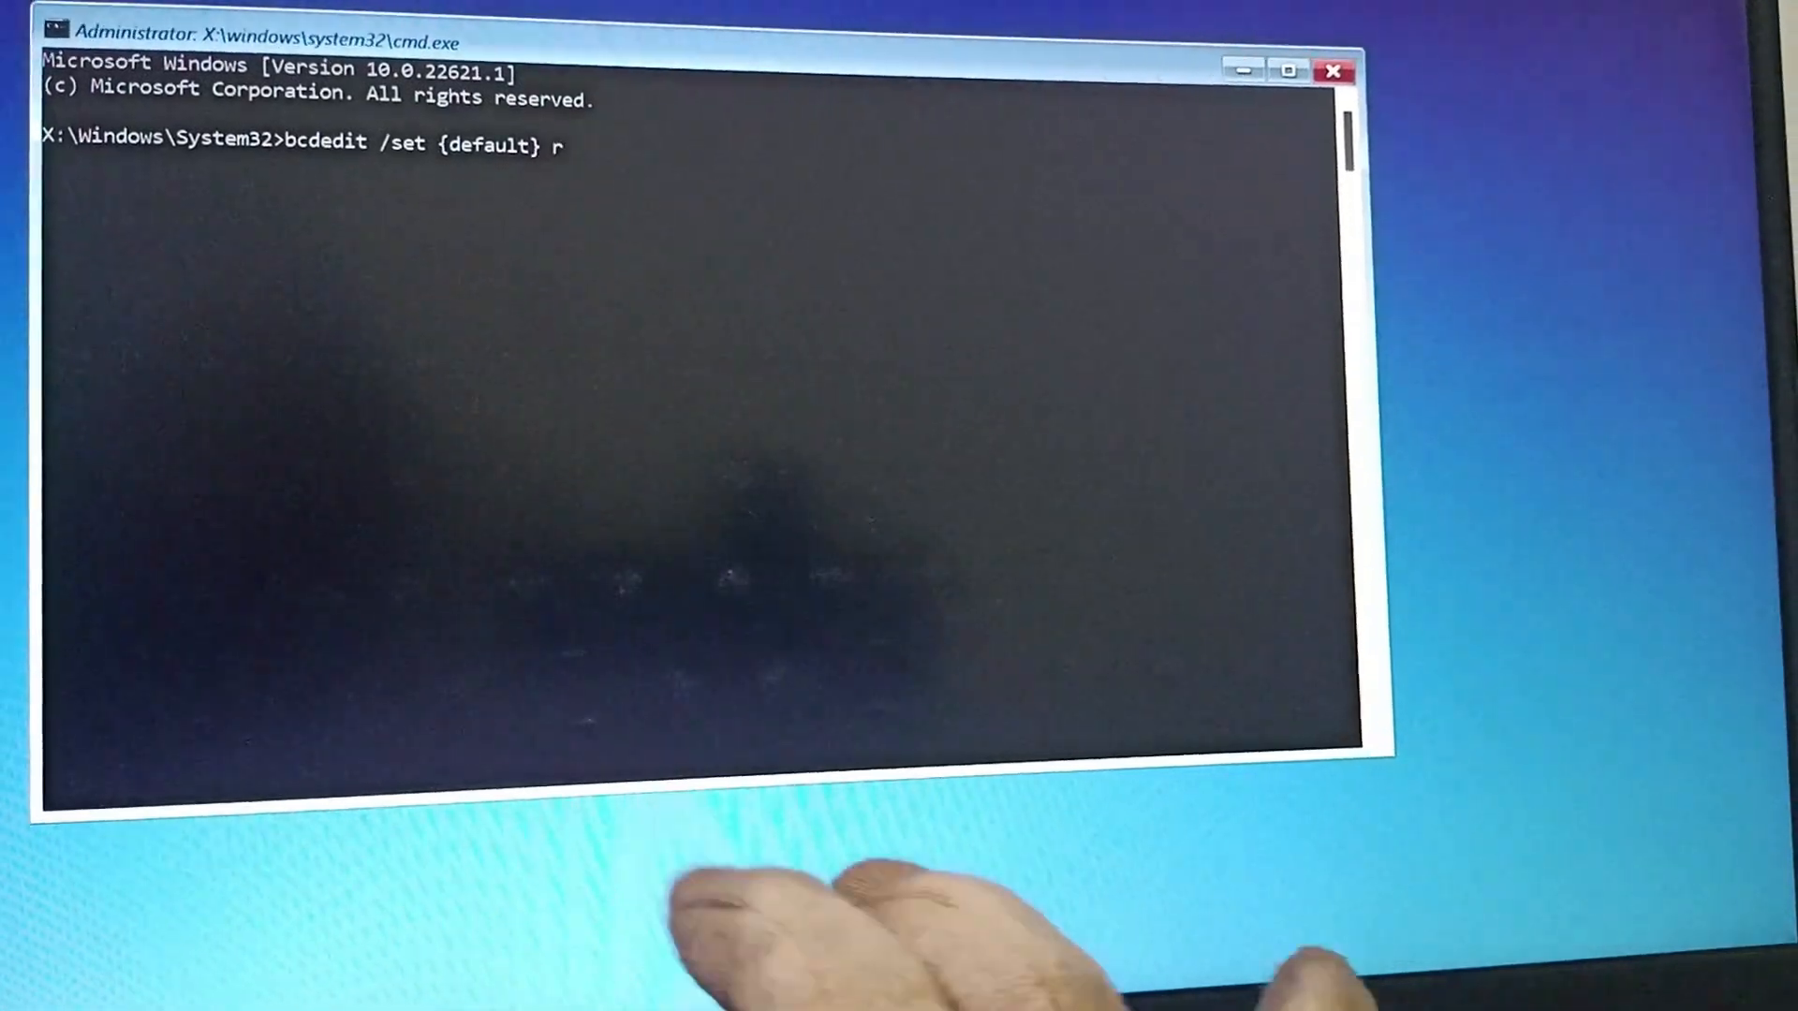
type("ecover")
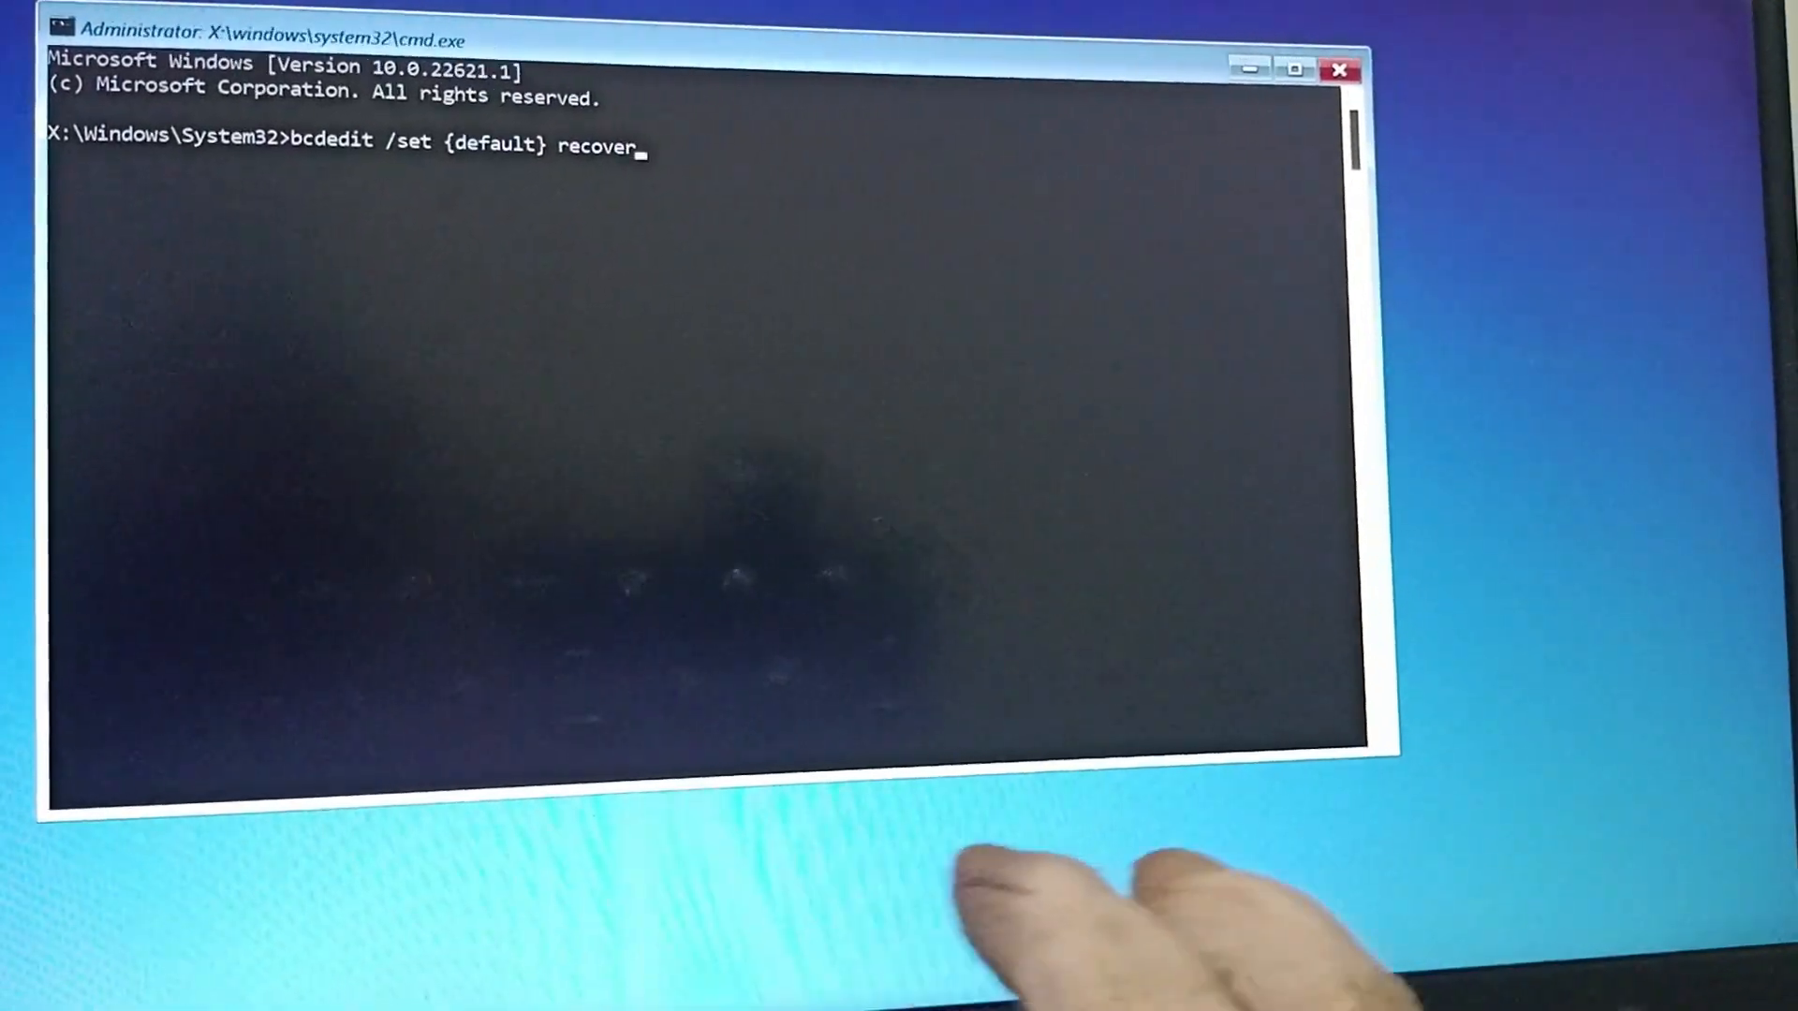
type("yenabled")
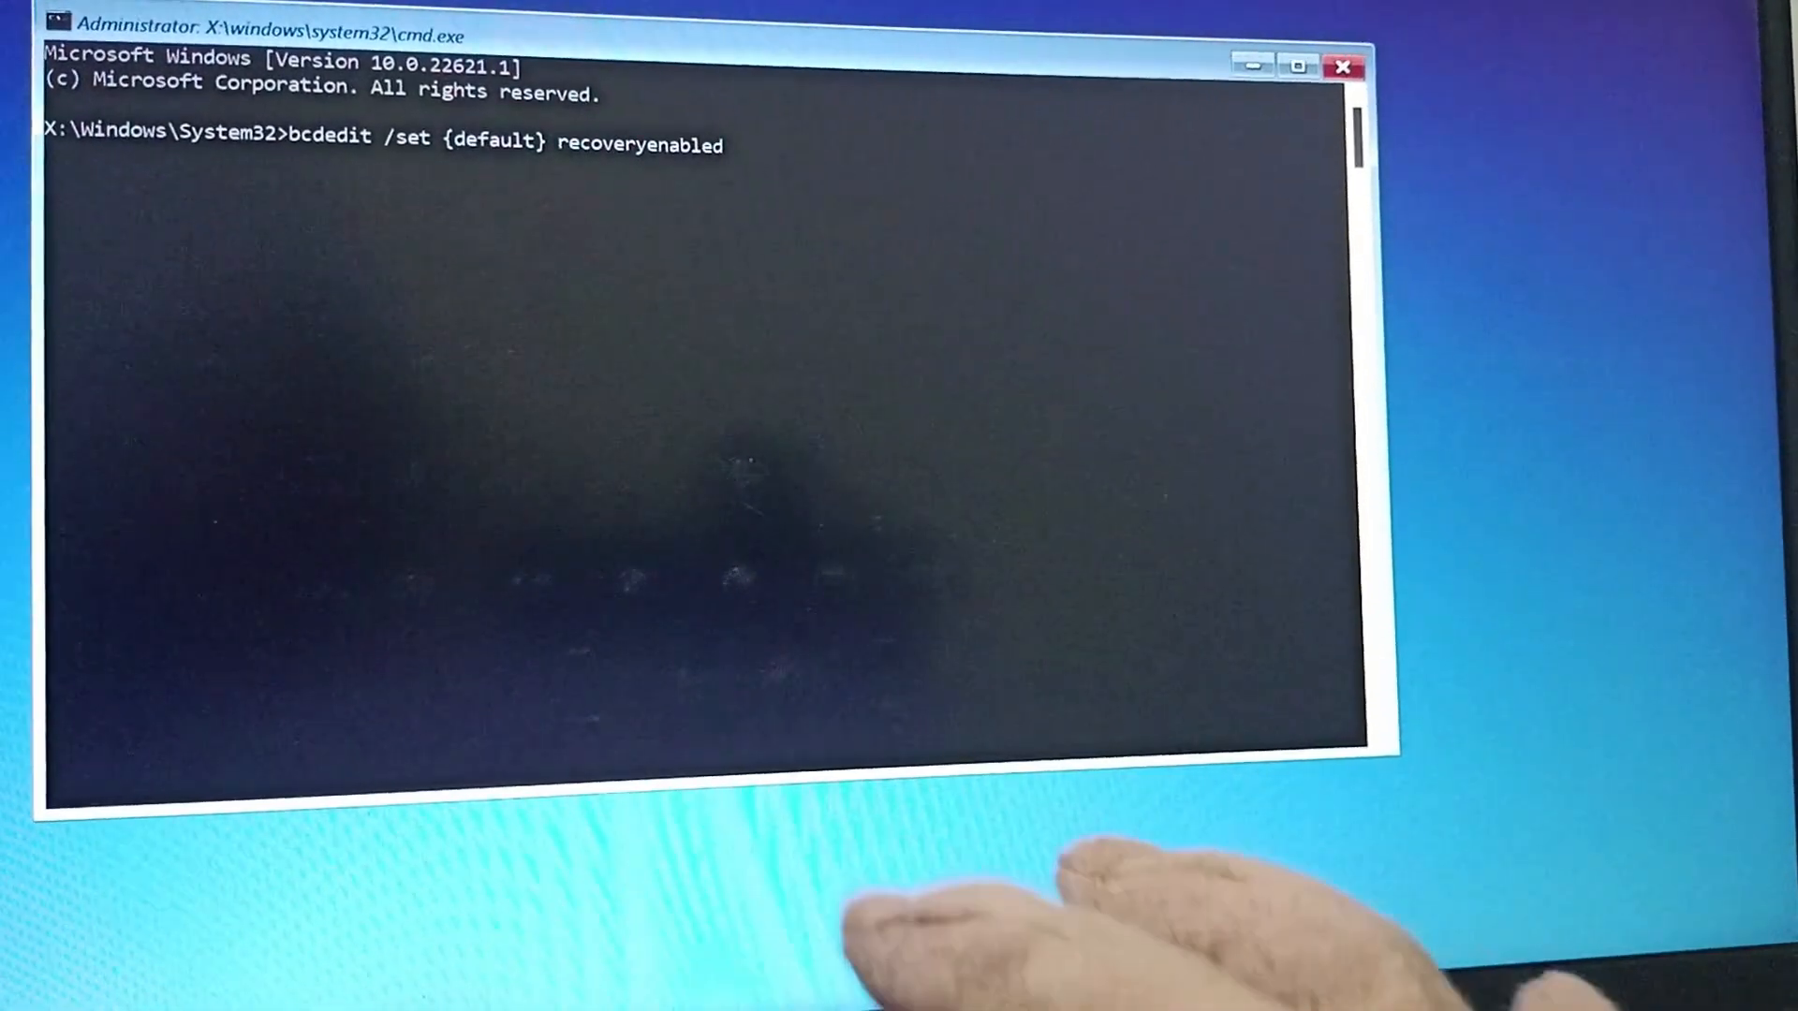
type("N")
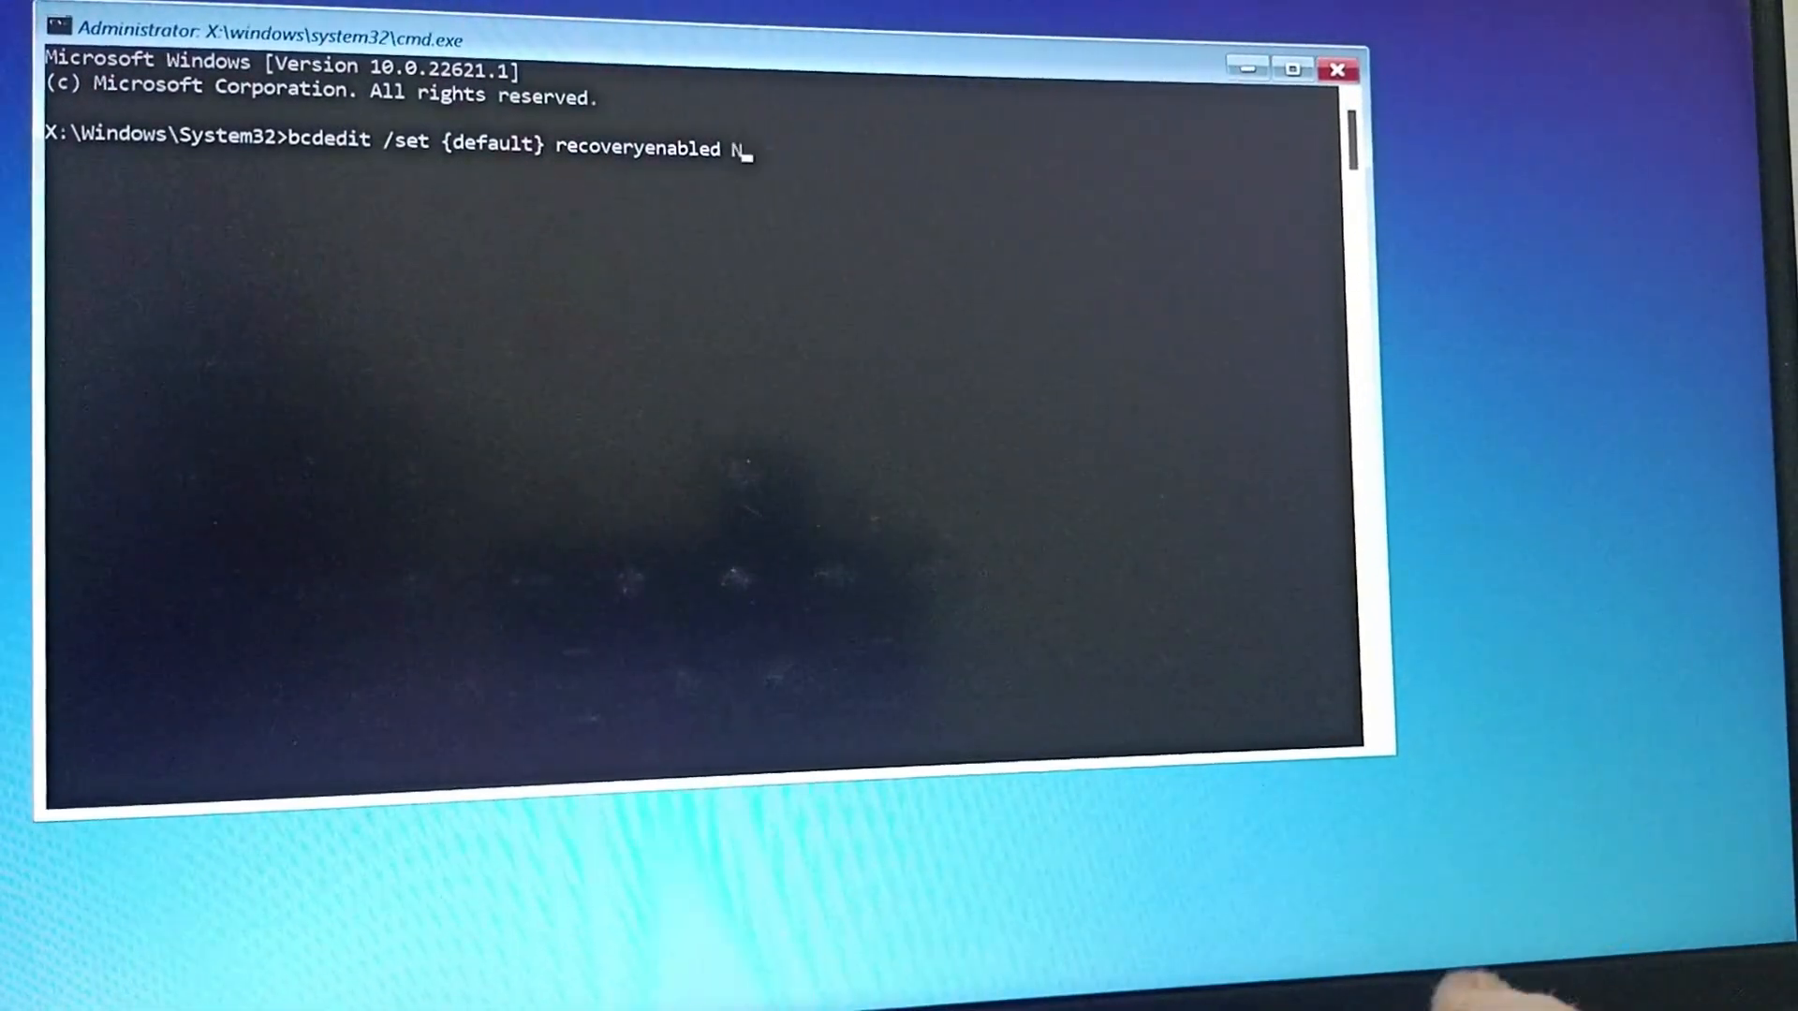
type("o")
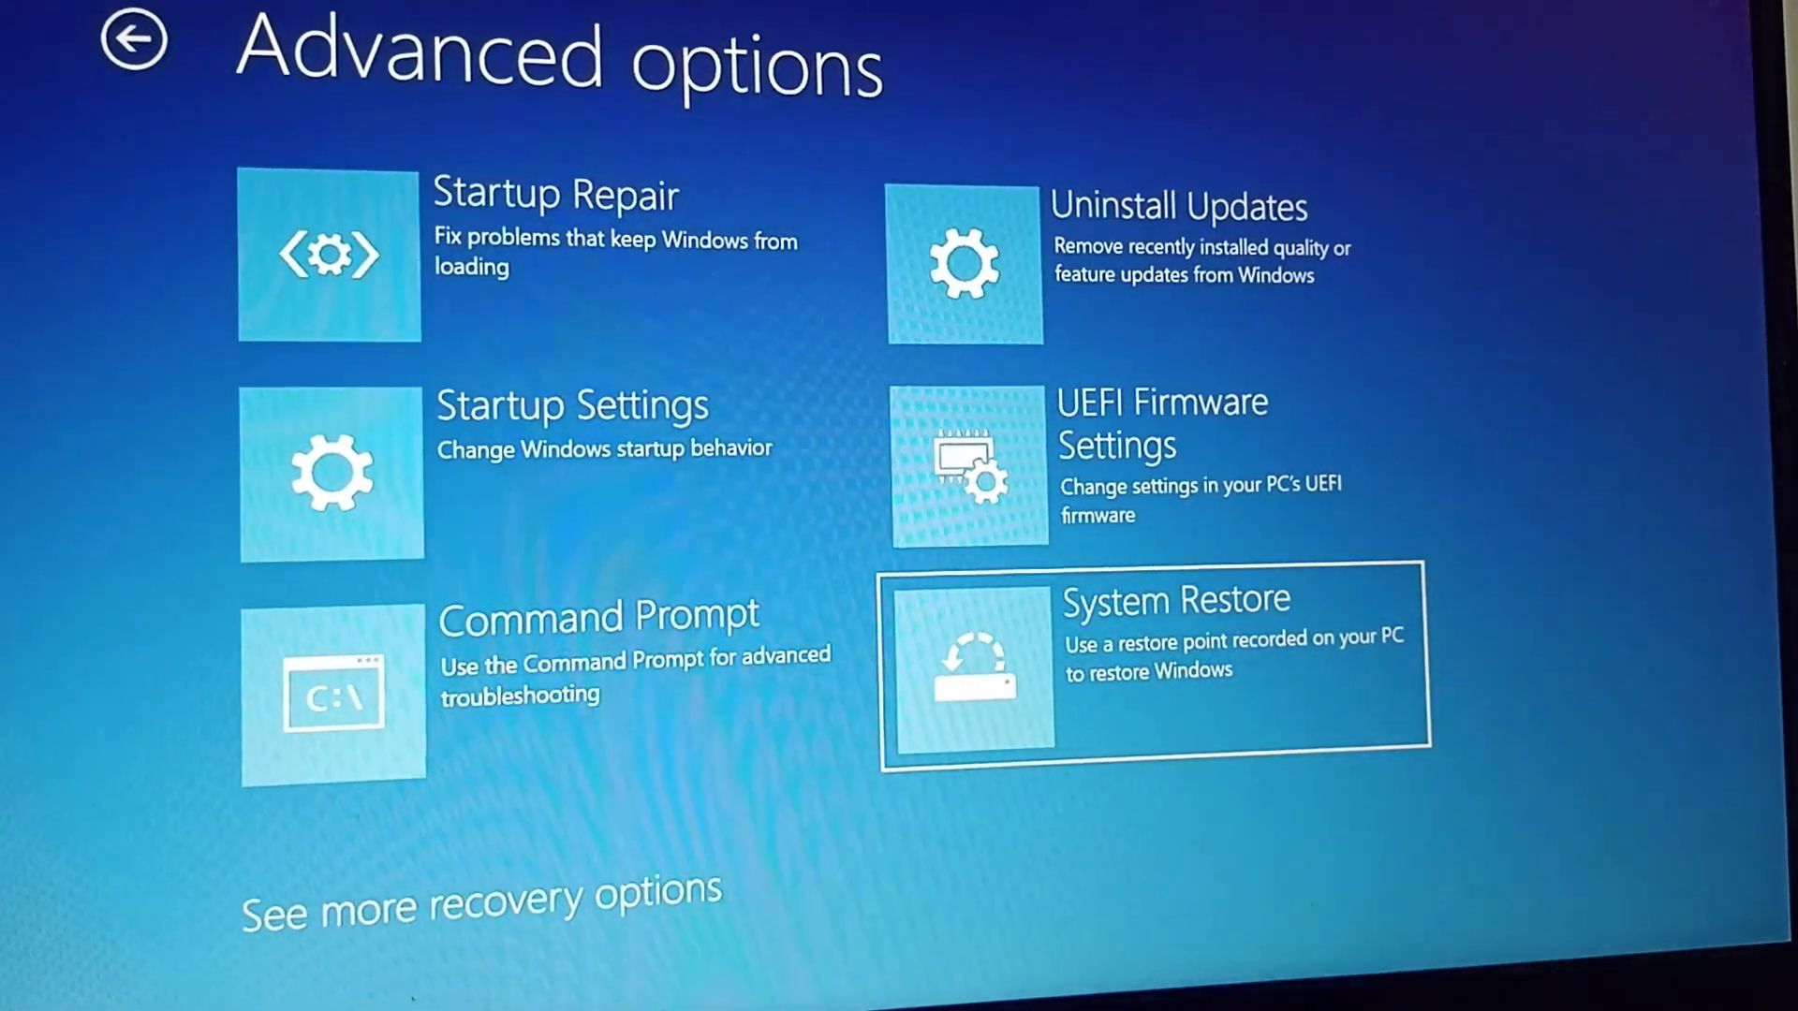
Launch System Restore from the Advanced options tiles.
left_click(1153, 668)
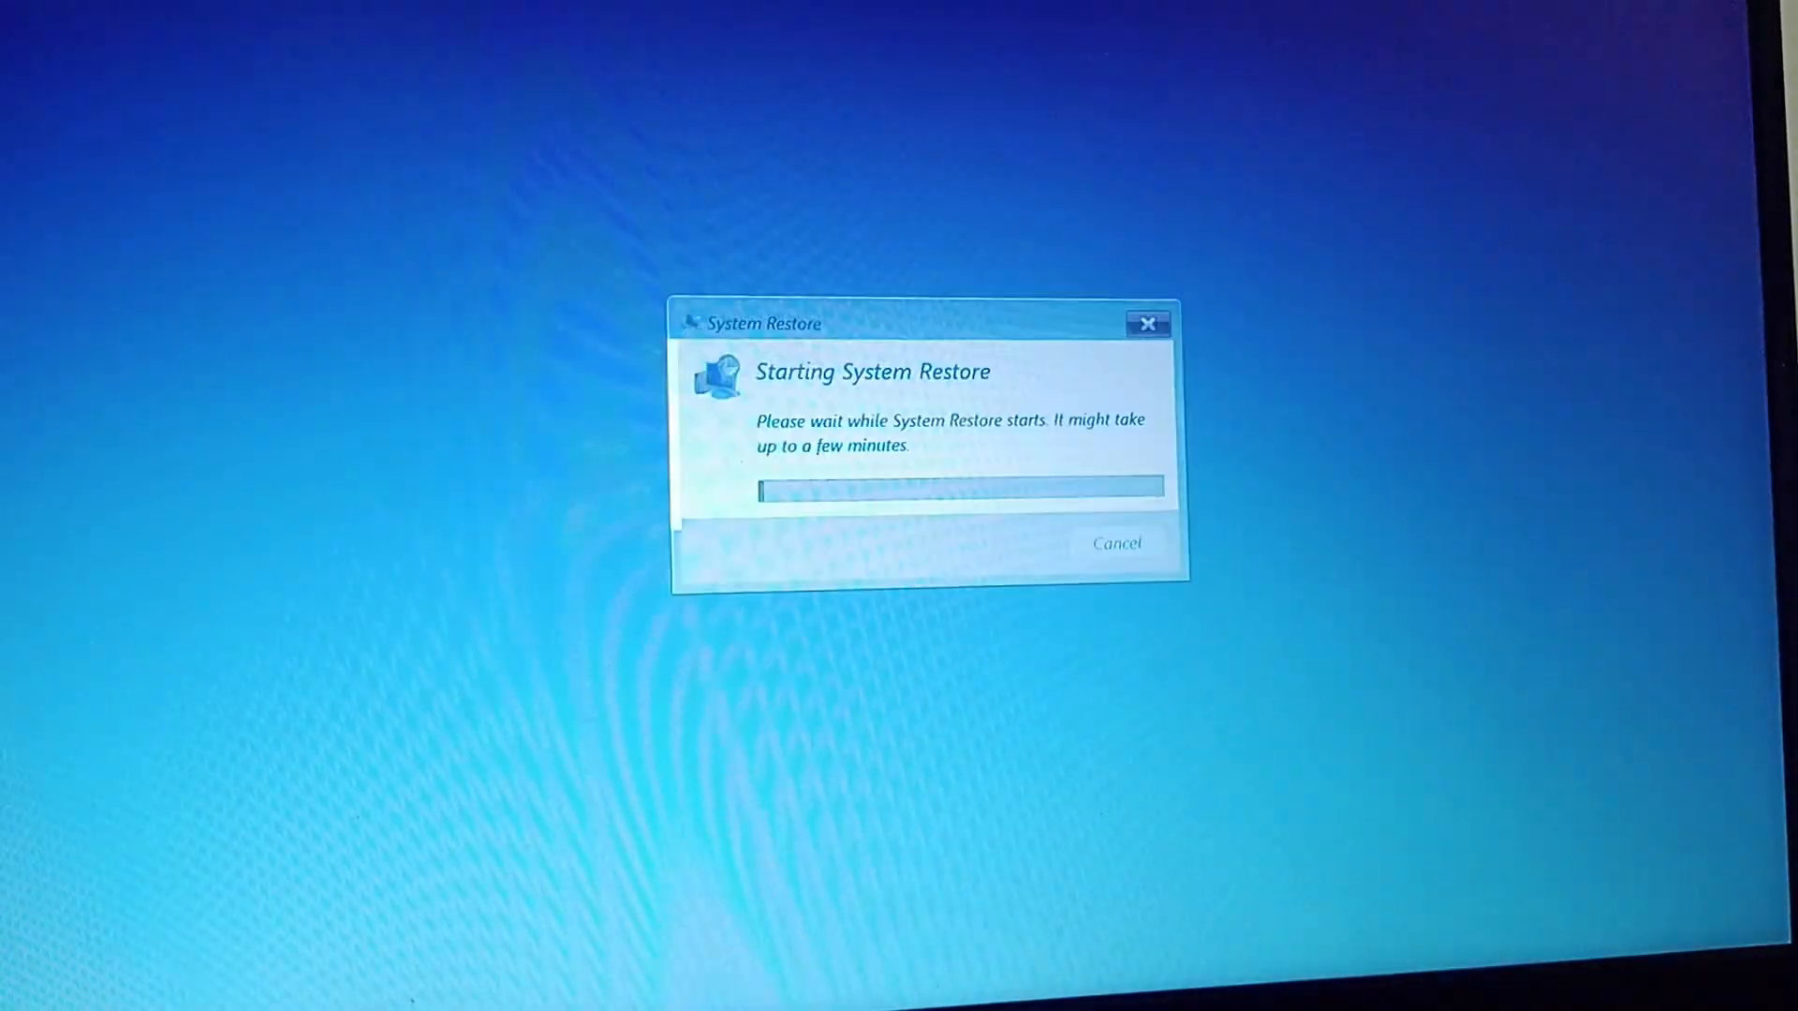